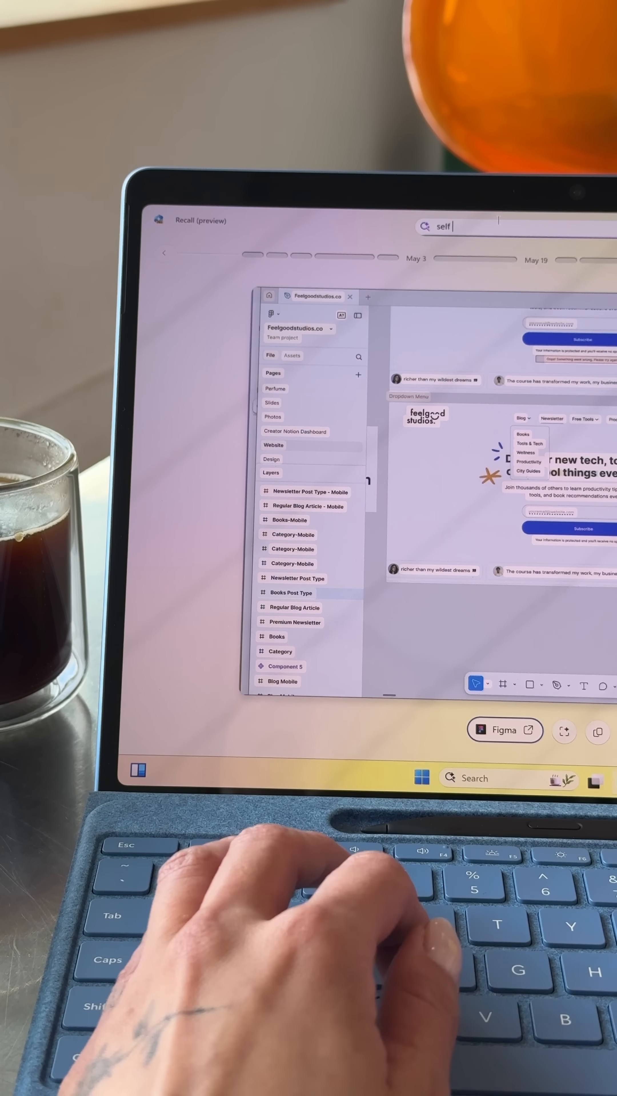
type("care")
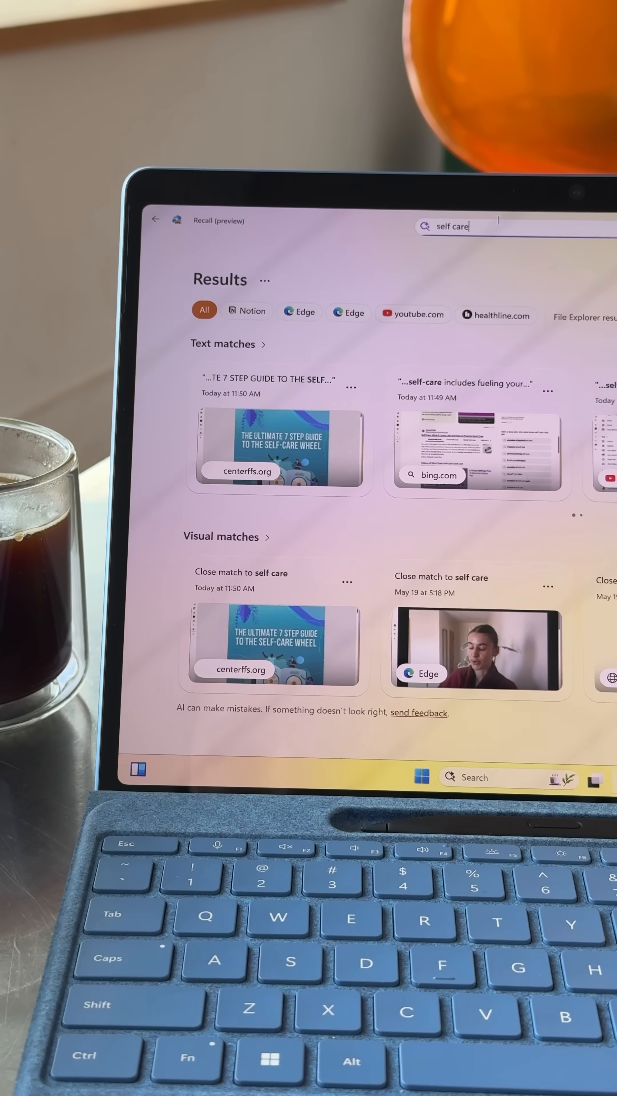